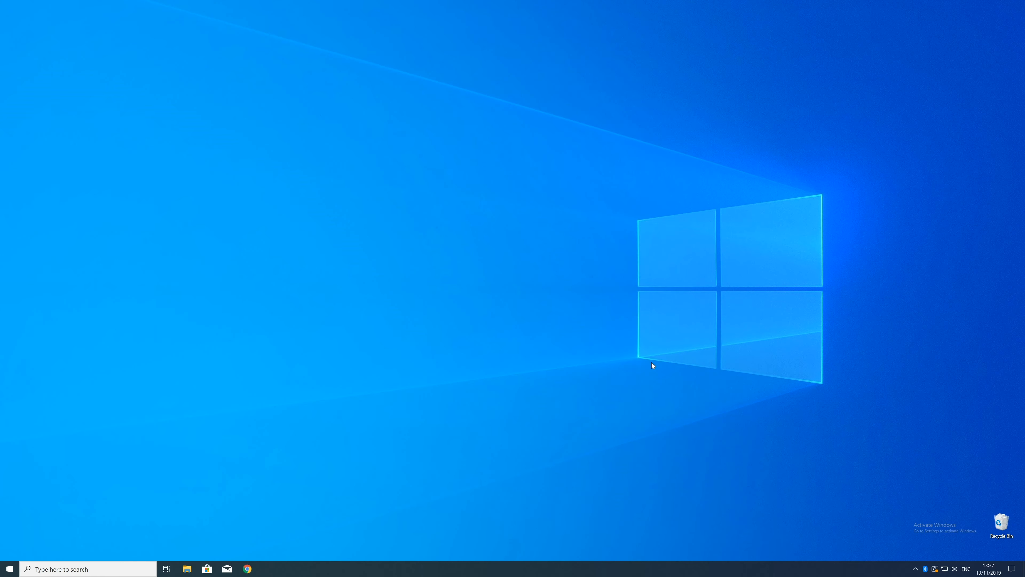
# Confirm in Settings > About that the system is a 64-bit OS with an x64-based processor
pyautogui.rightClick(10, 567)
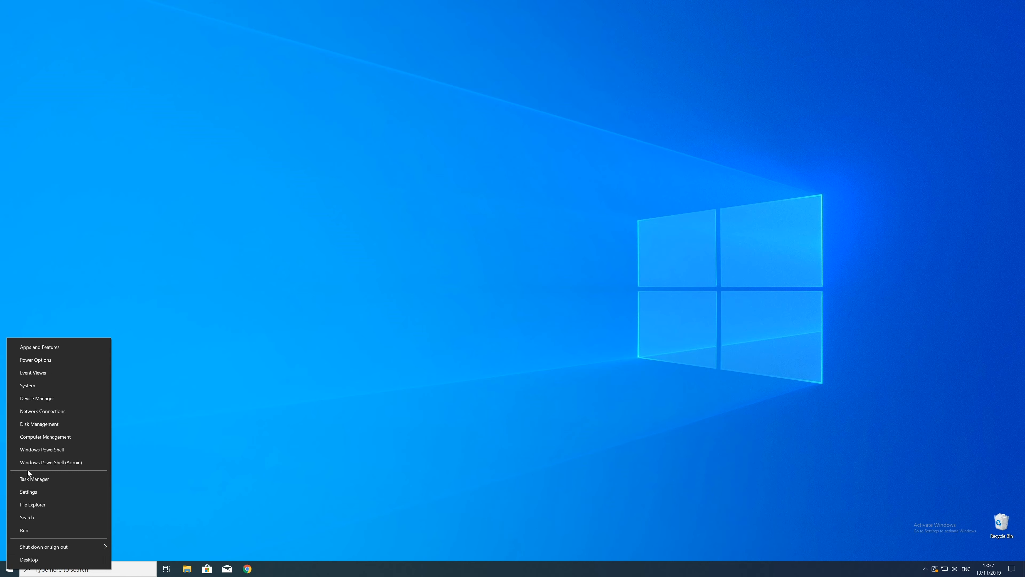
pyautogui.click(28, 492)
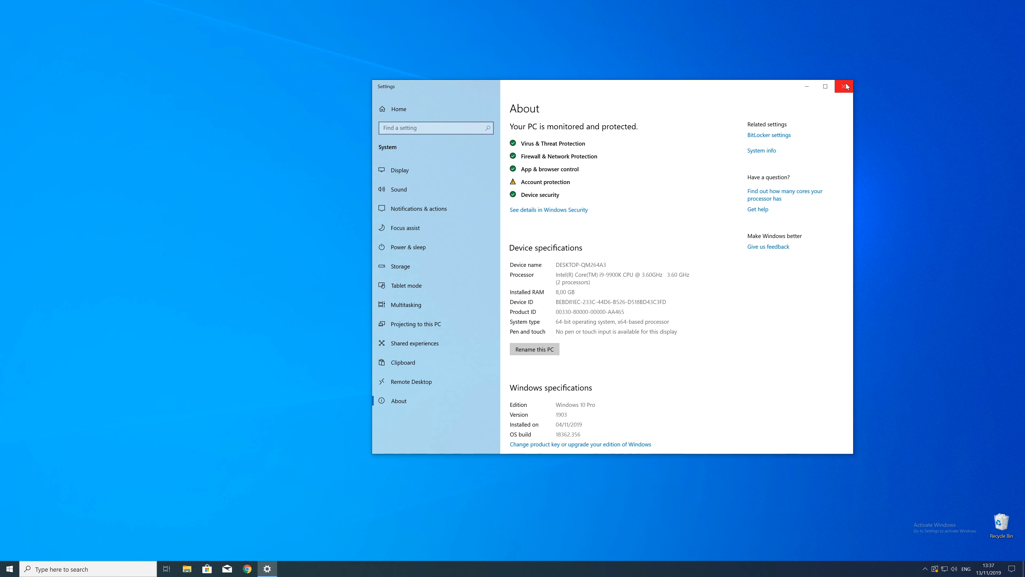
pyautogui.click(844, 86)
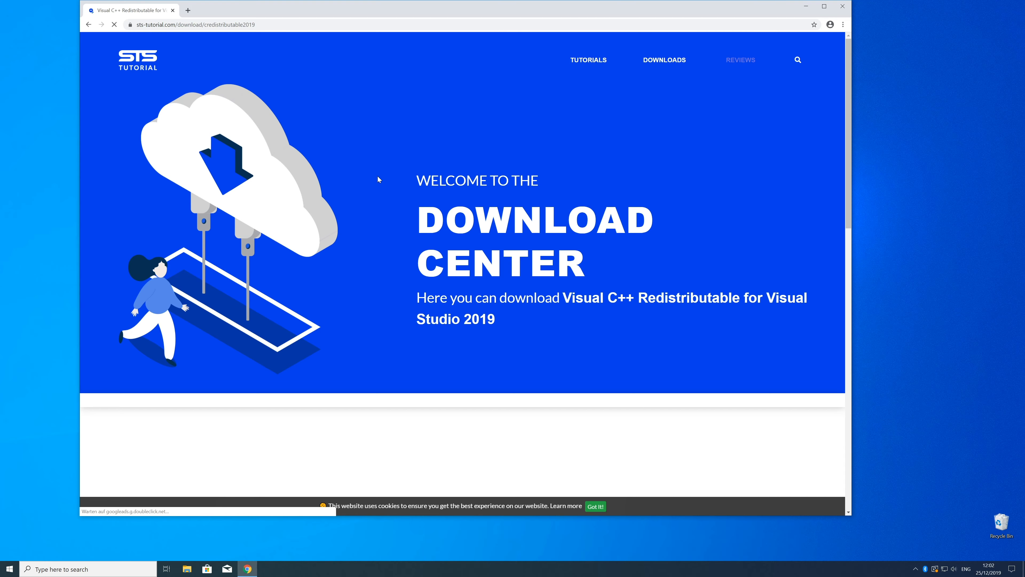
# Download vc_redist.x64.exe (64-Bit) from the STS Tutorial download section
pyautogui.scroll(-3)
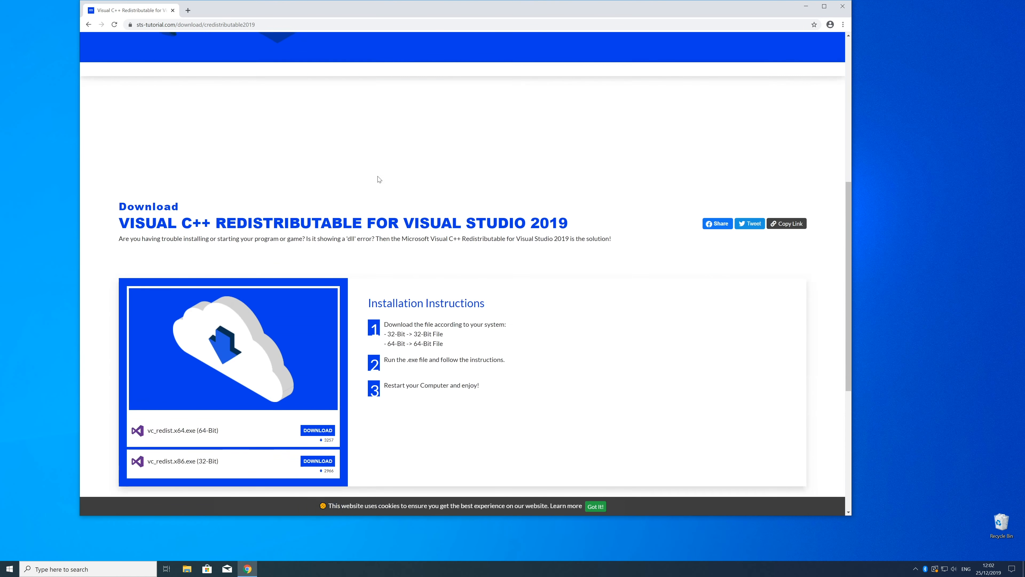
pyautogui.scroll(-3)
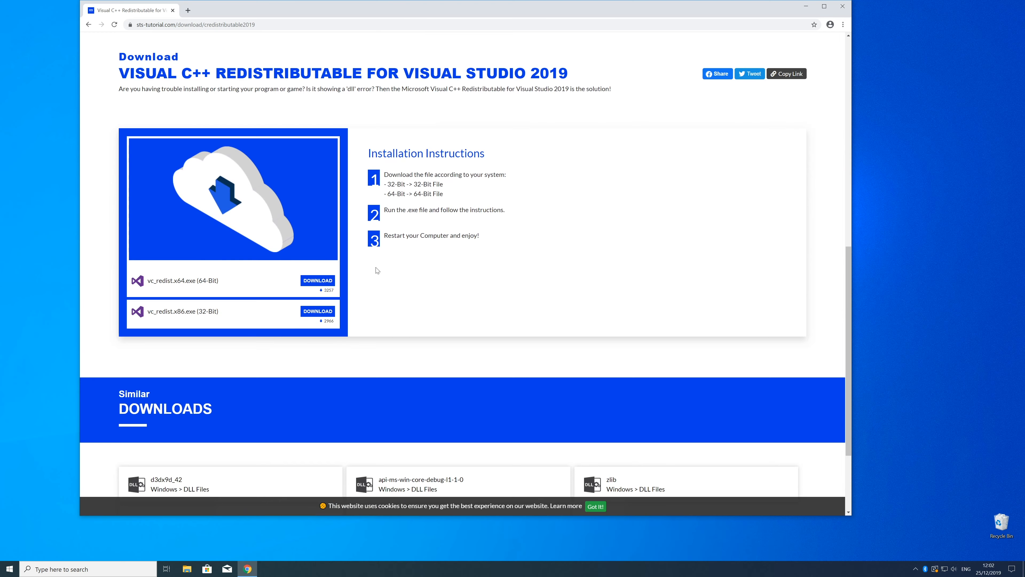
pyautogui.click(318, 281)
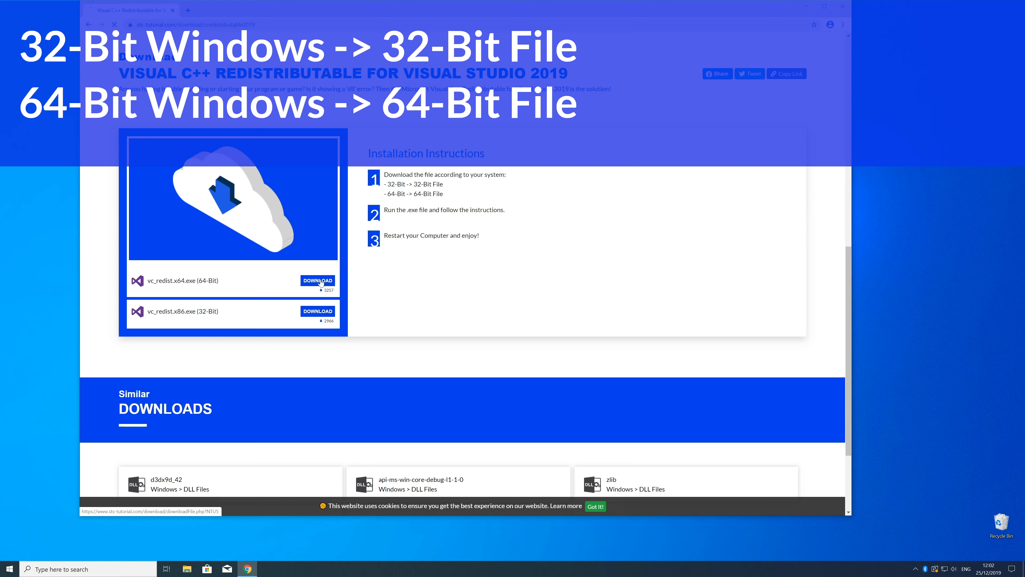
pyautogui.click(318, 280)
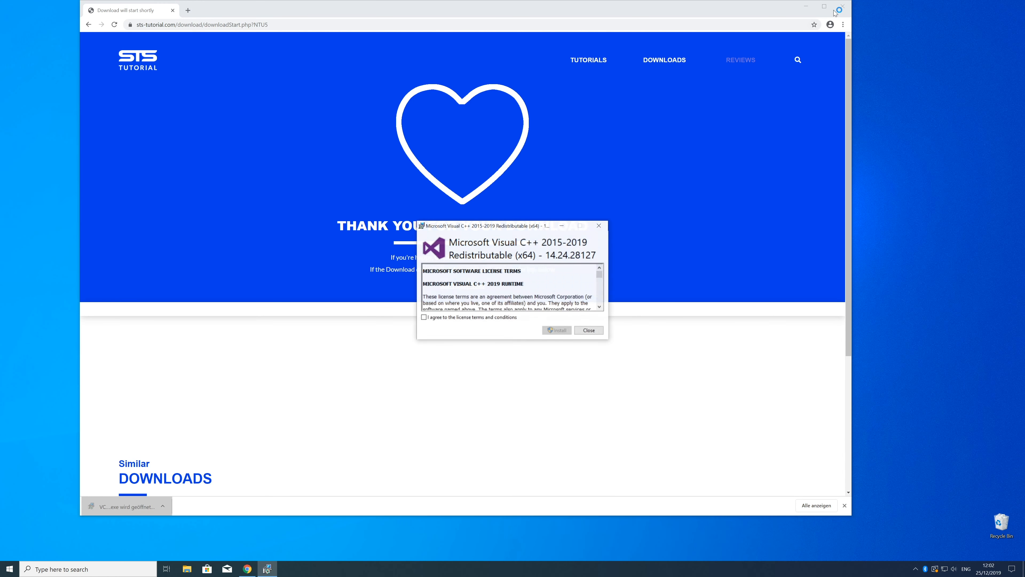
# Accept the license terms, install the x64 redistributable, and close after Setup Successful
pyautogui.click(557, 330)
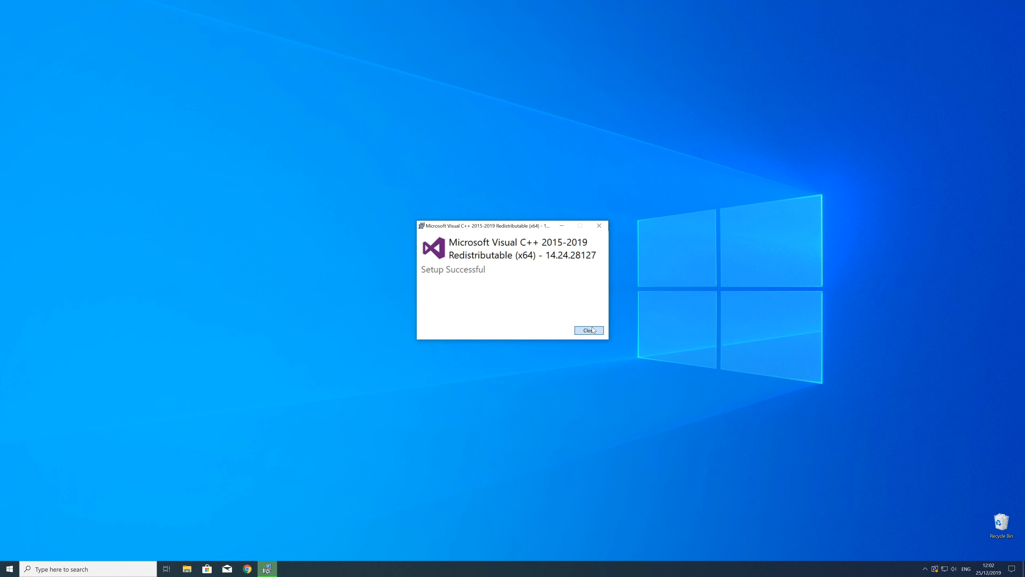
pyautogui.click(589, 330)
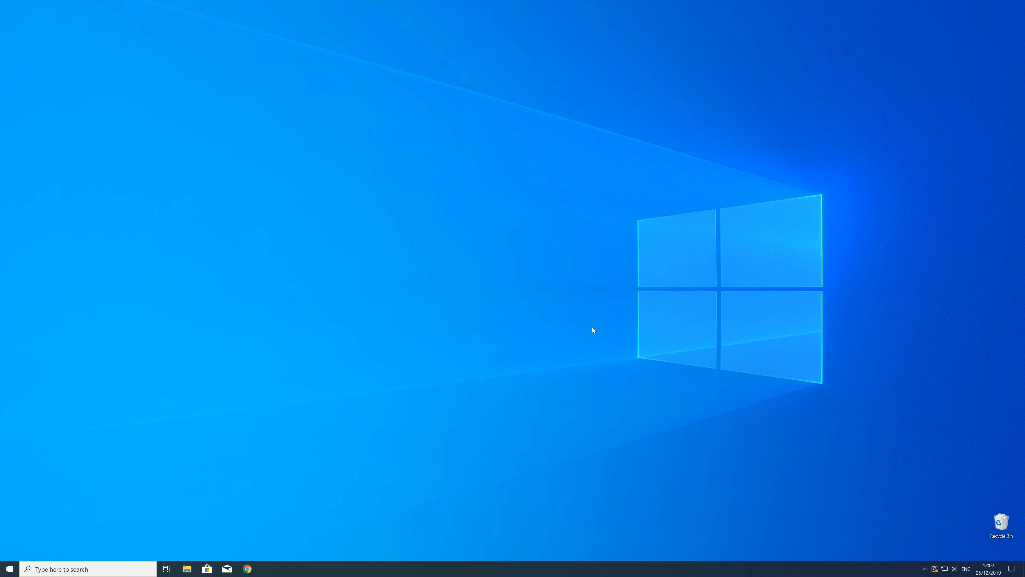